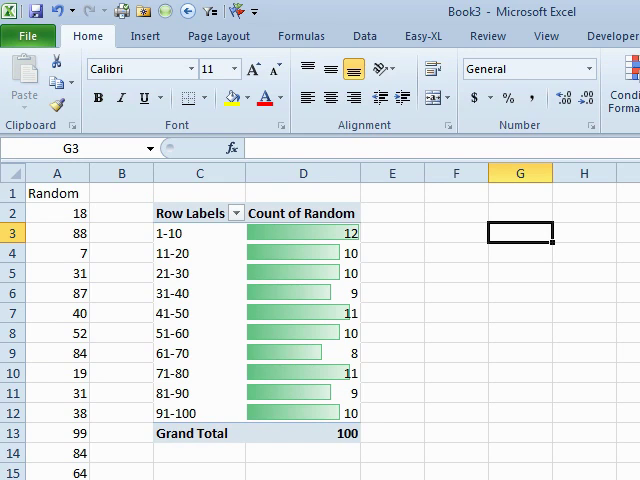
Inspect the random-value formula, then refresh the pivot table twice to recount the regenerated numbers.
click(456, 232)
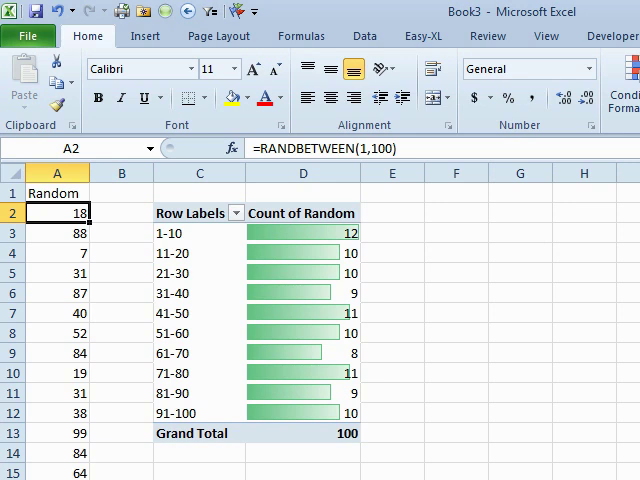
mouse_move(184, 320)
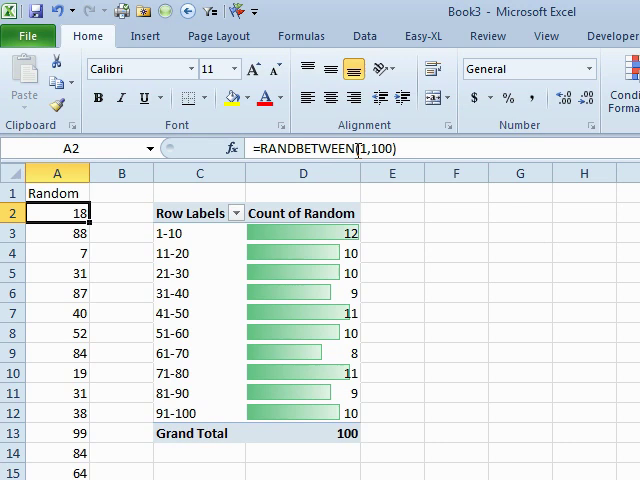
mouse_move(196, 380)
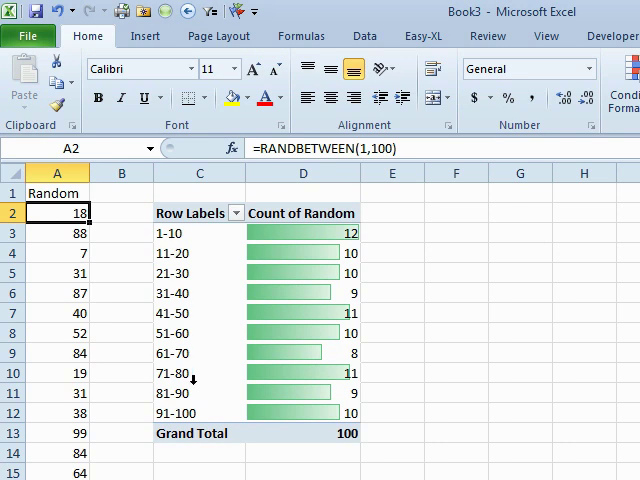
mouse_move(318, 236)
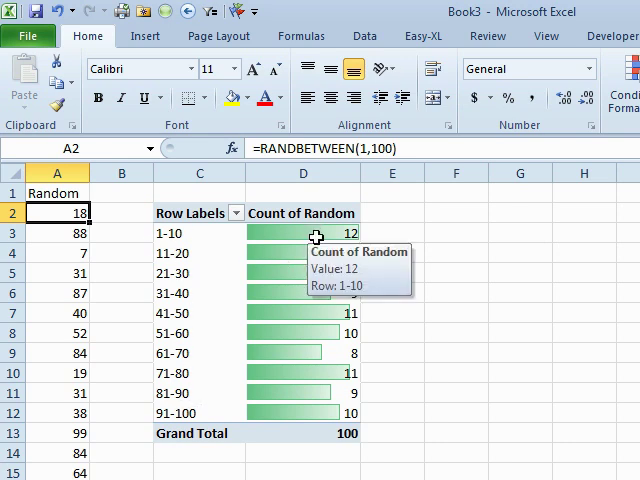
click(302, 232)
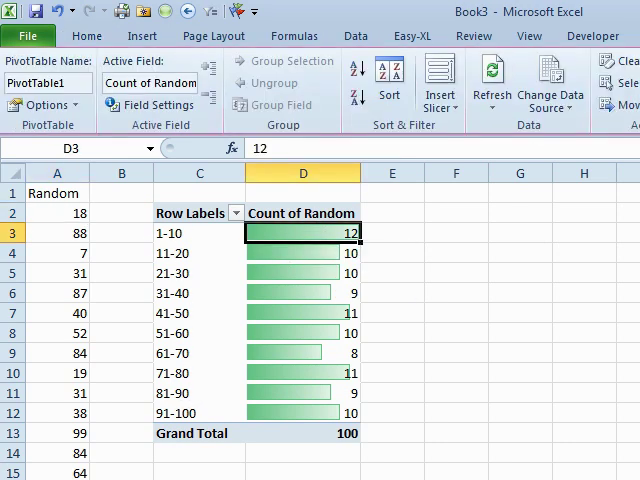
click(492, 80)
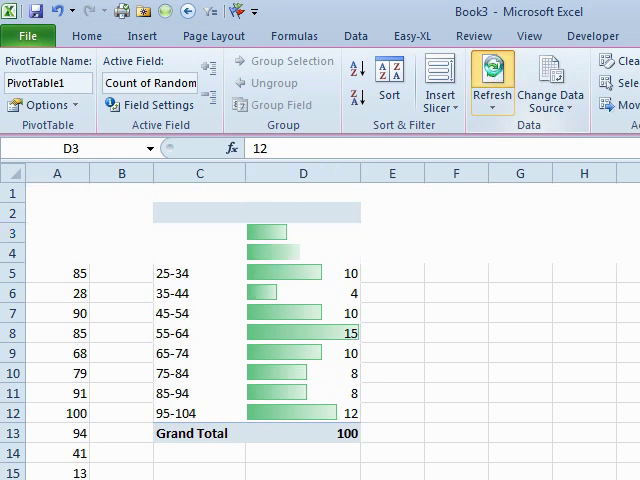
click(492, 74)
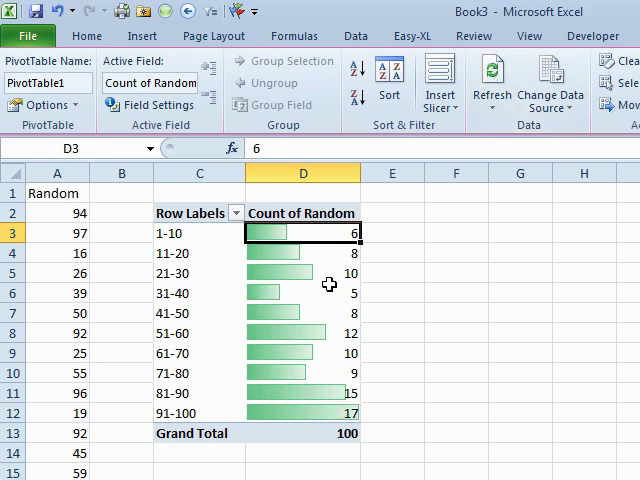
mouse_move(608, 308)
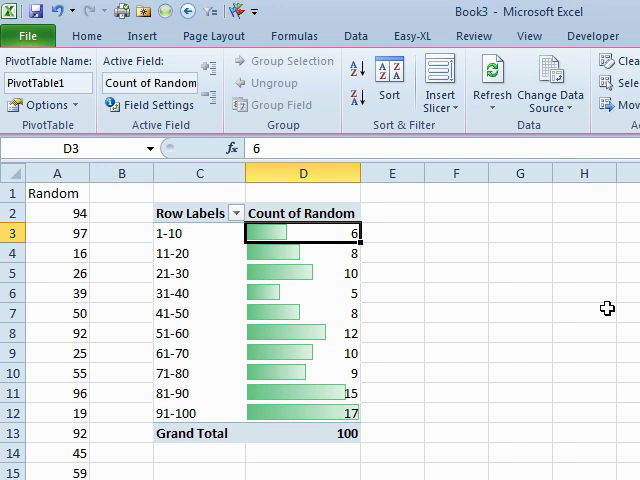
Enter =NORM.INV(RAND(),70,10) in F3 for a normal random number, mean 70, deviation 10.
click(456, 232)
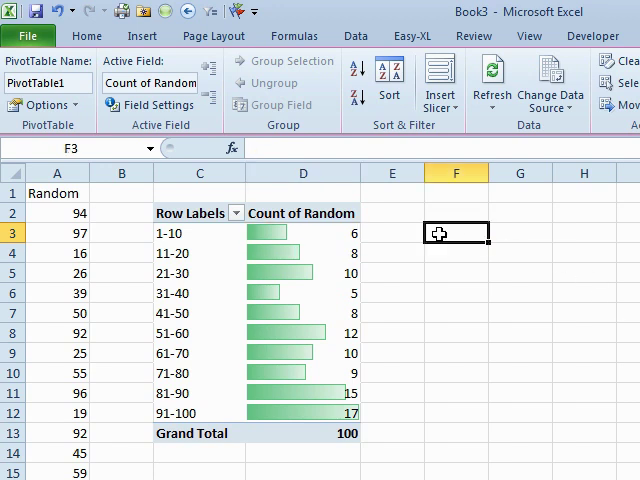
text(=N)
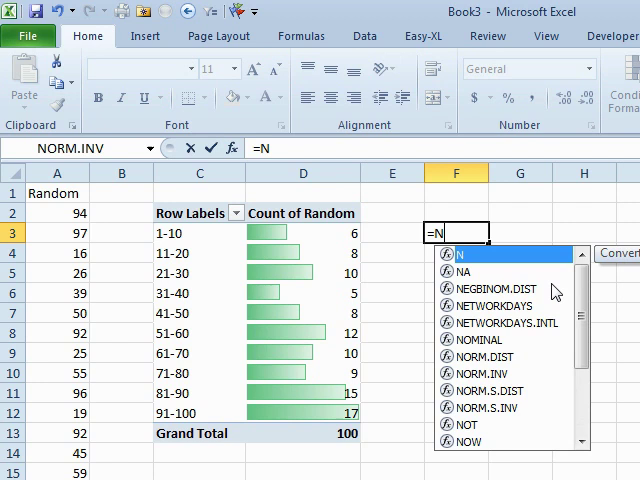
text(OR)
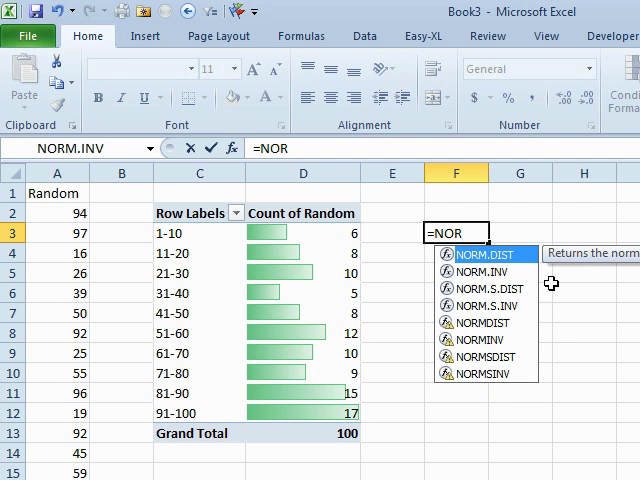
mouse_move(508, 262)
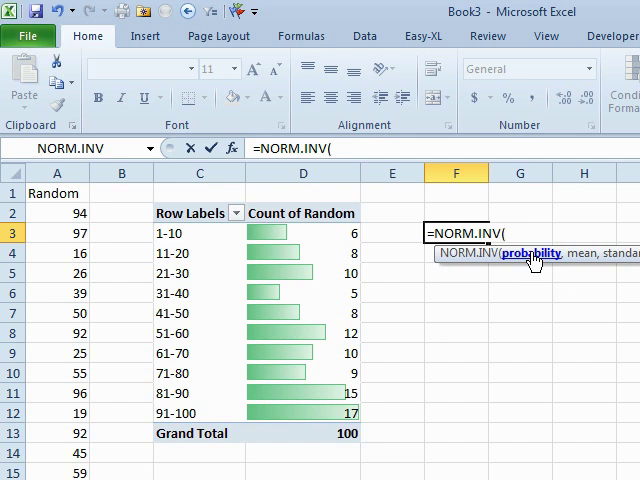
text(RAND)
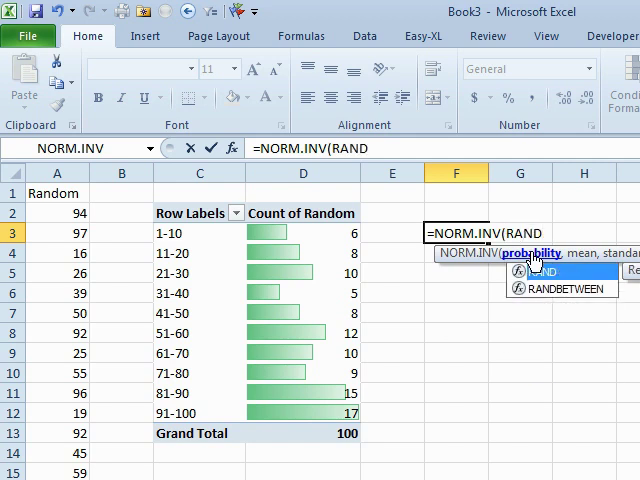
text((),)
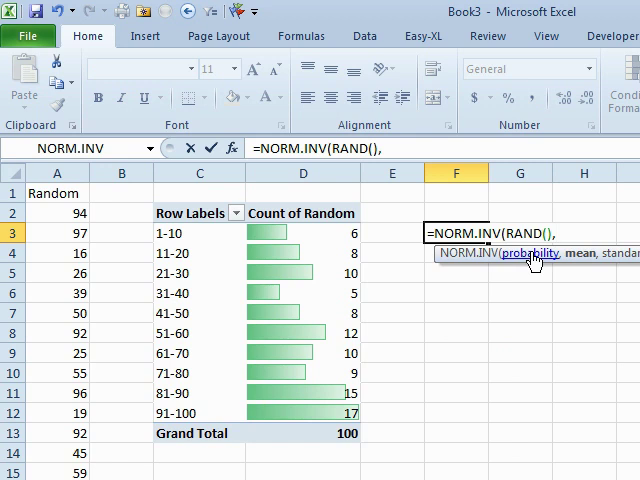
text(70)
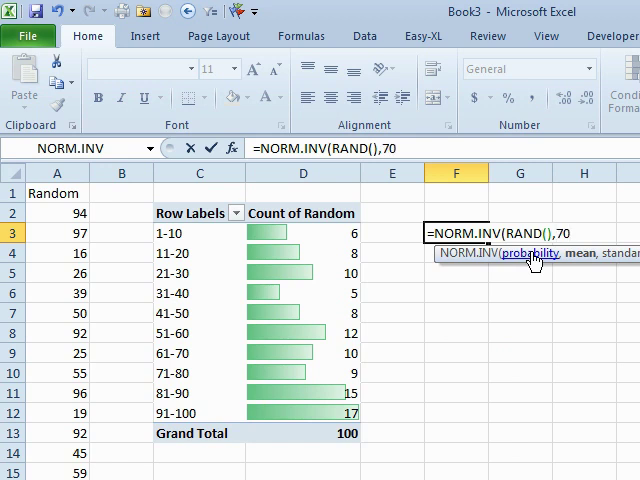
text(,10))
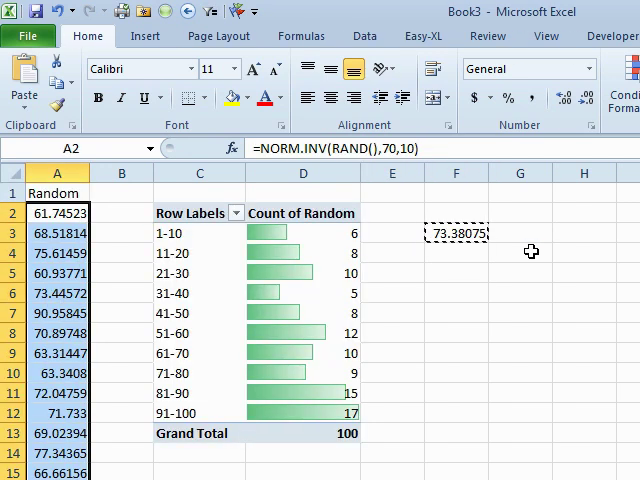
Fill column A with the NORM.INV formula and regroup the refreshed pivot into 10-wide bands.
click(200, 212)
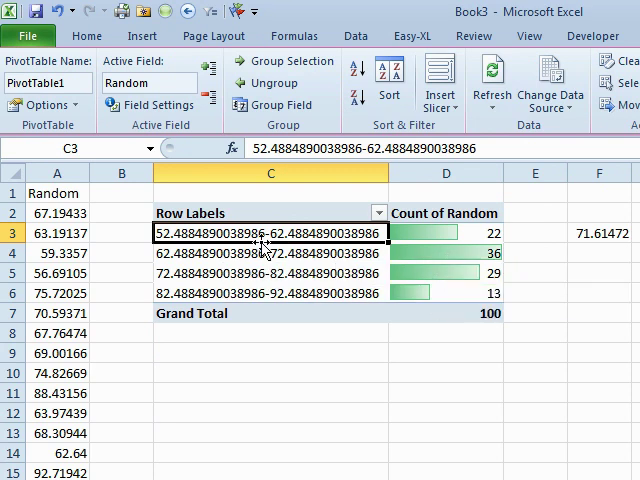
mouse_move(464, 256)
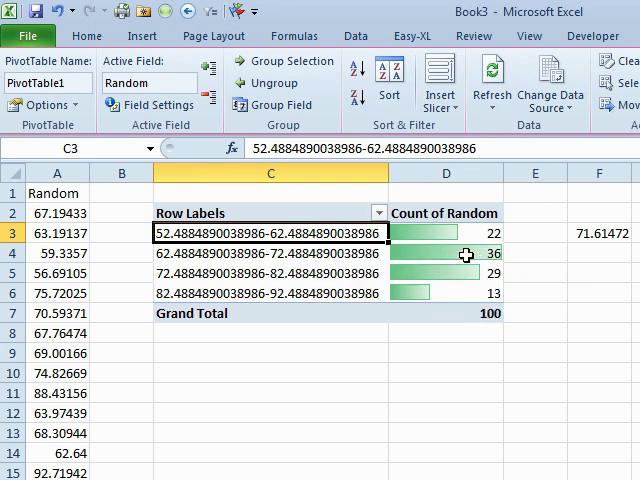
mouse_move(468, 256)
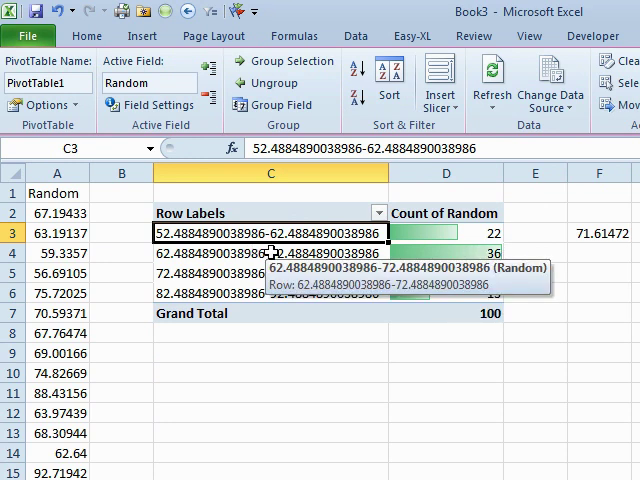
mouse_move(350, 222)
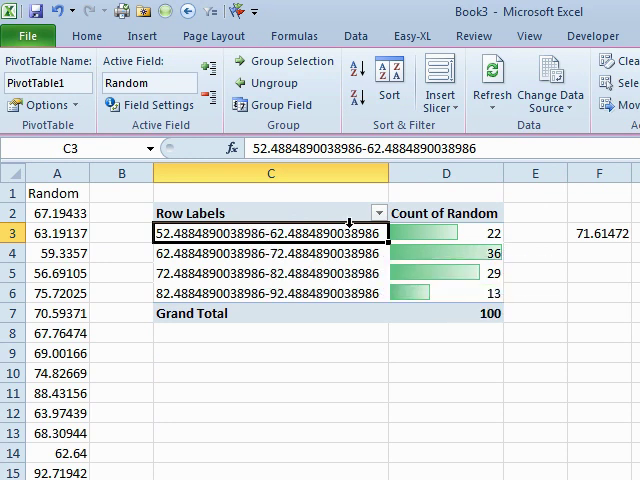
Refresh the pivot table twice, recounting the new normal values into five bands.
click(494, 82)
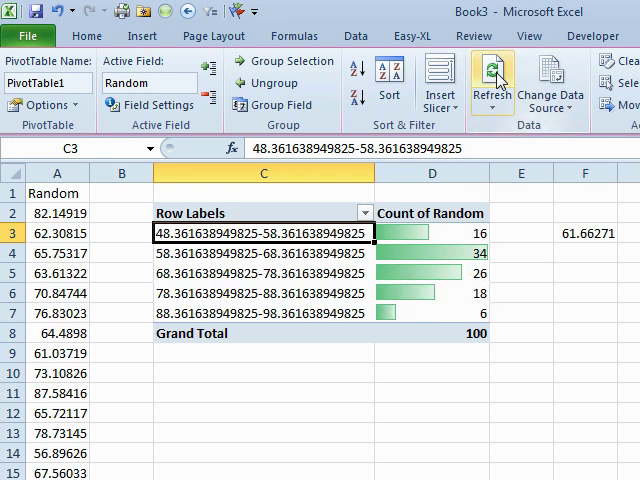
click(490, 78)
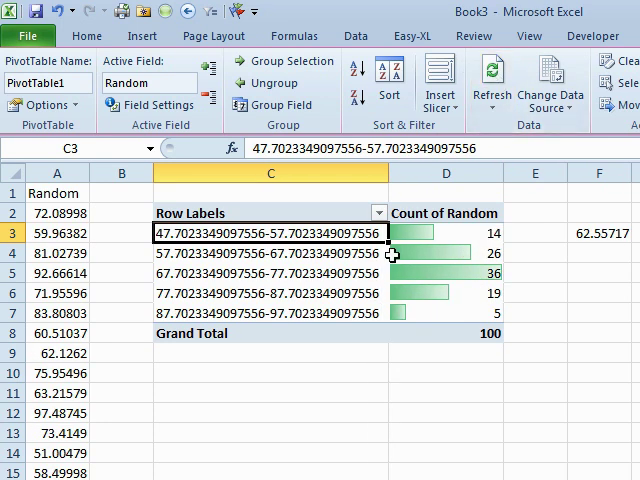